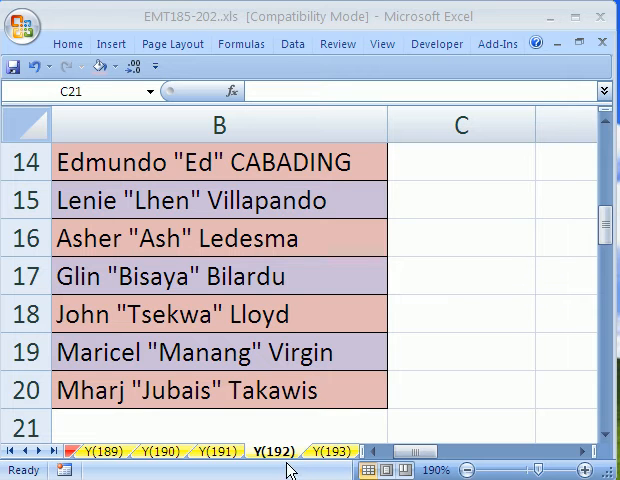
mouse_move(280, 424)
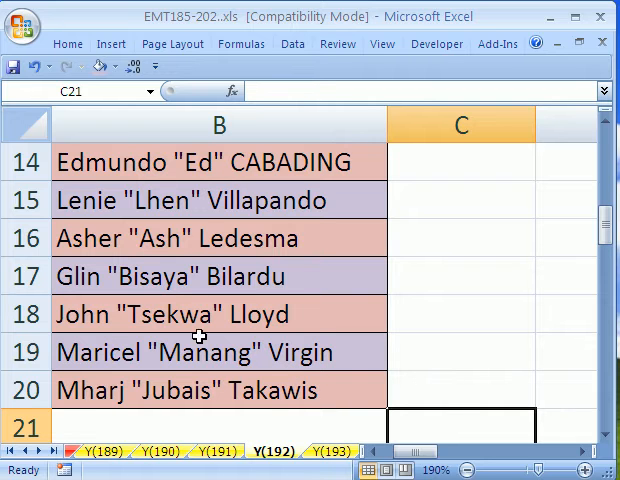
- Scroll down to the seven names with quoted nicknames in B14:B20
scroll("down", 3)
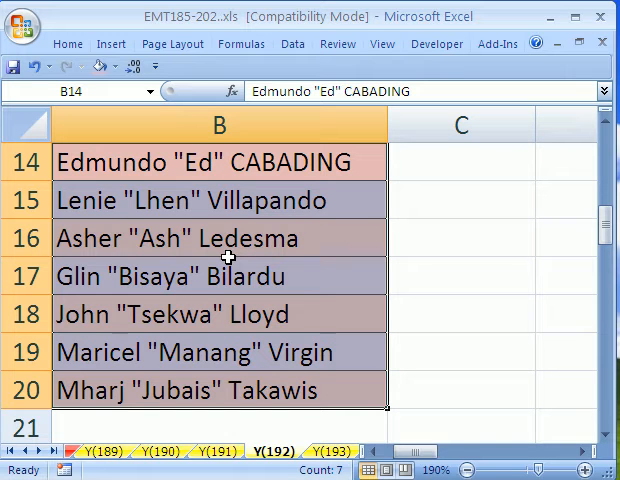
mouse_move(242, 432)
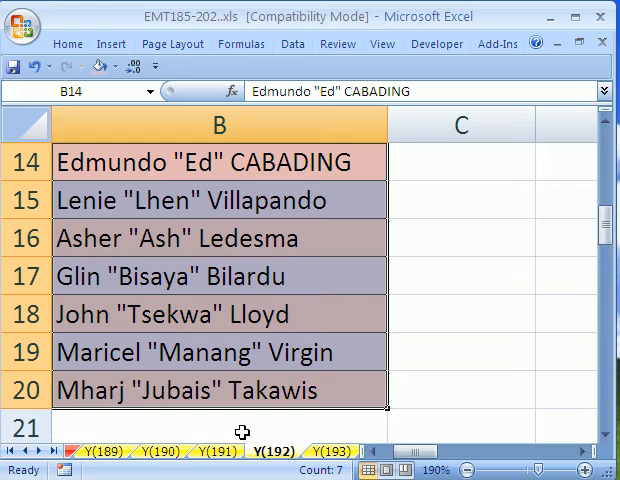
mouse_move(220, 468)
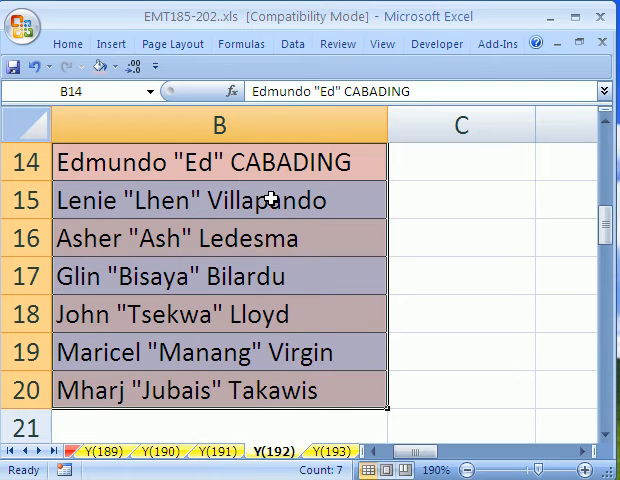
- Launch Text to Columns from the Data ribbon on the selected names
left_click(292, 44)
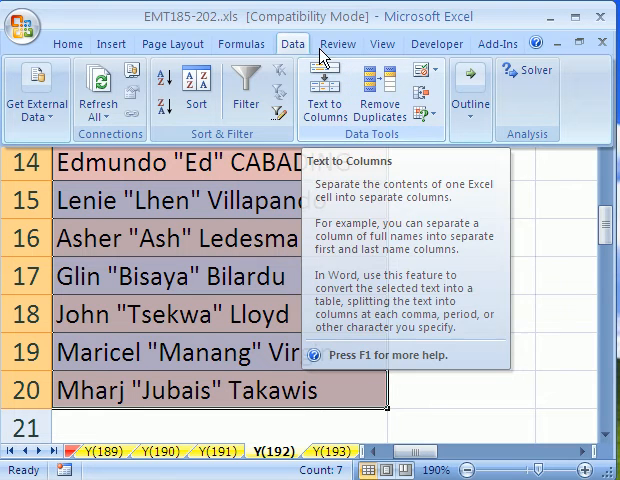
mouse_move(324, 96)
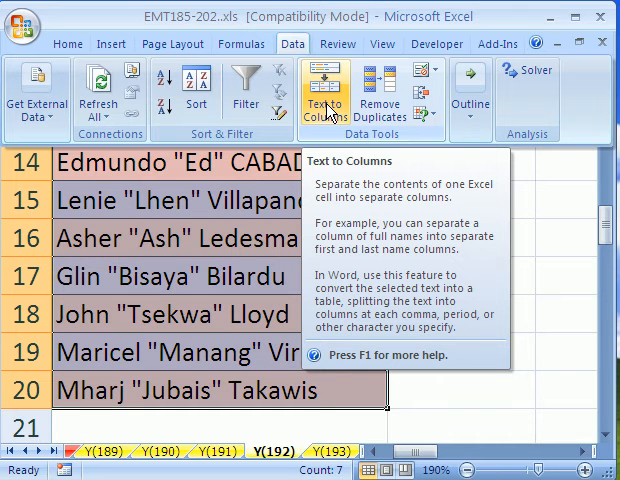
left_click(324, 90)
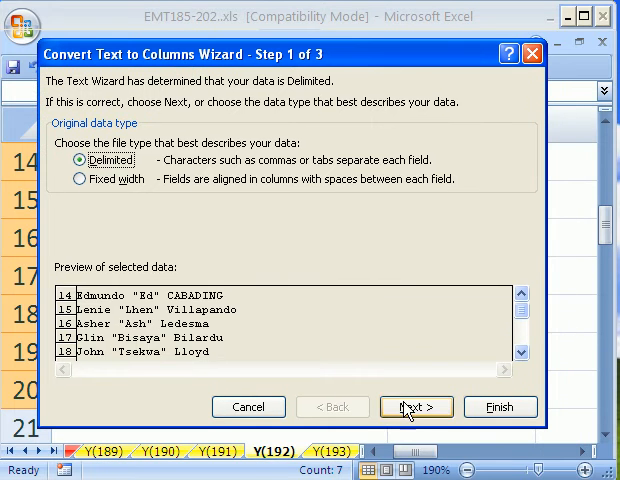
- Use a double quote as the only delimiter, with Tab and Space turned off
left_click(416, 408)
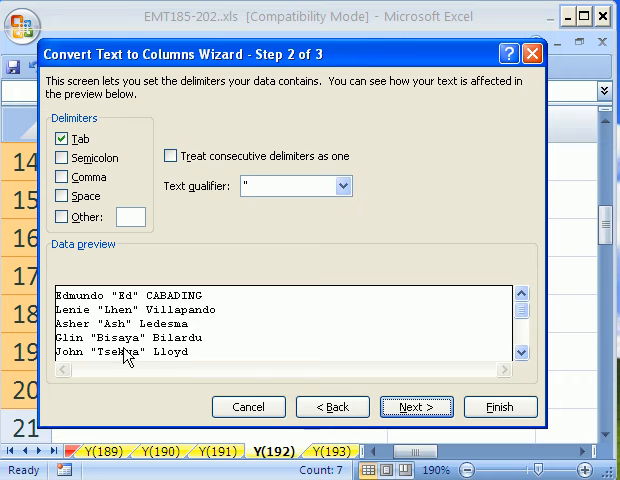
left_click(58, 138)
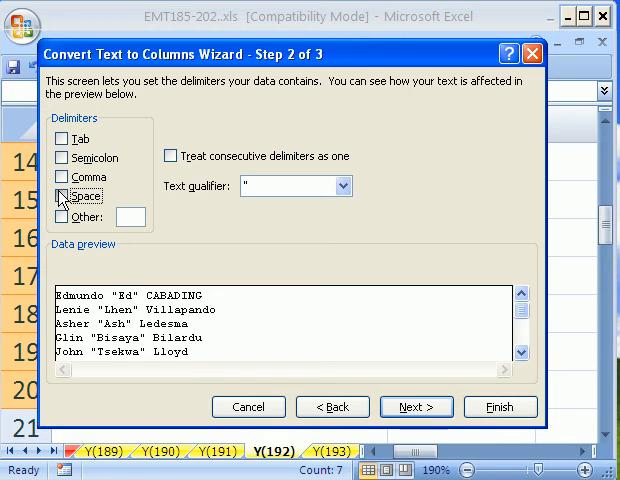
left_click(60, 196)
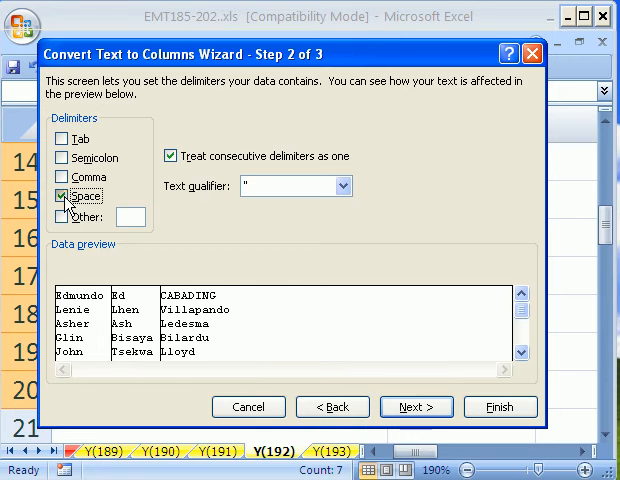
left_click(64, 196)
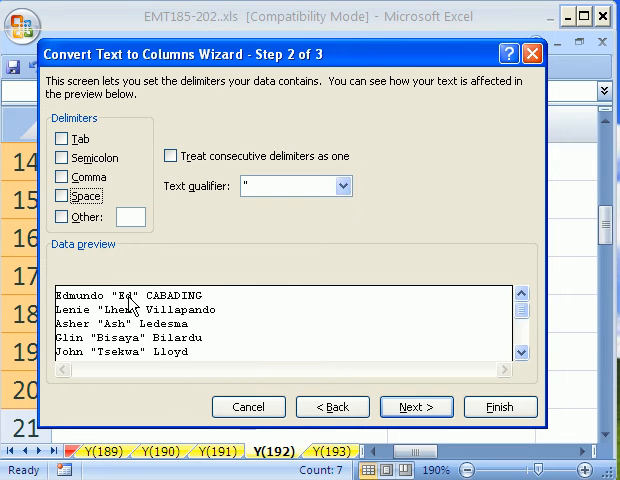
left_click(60, 216)
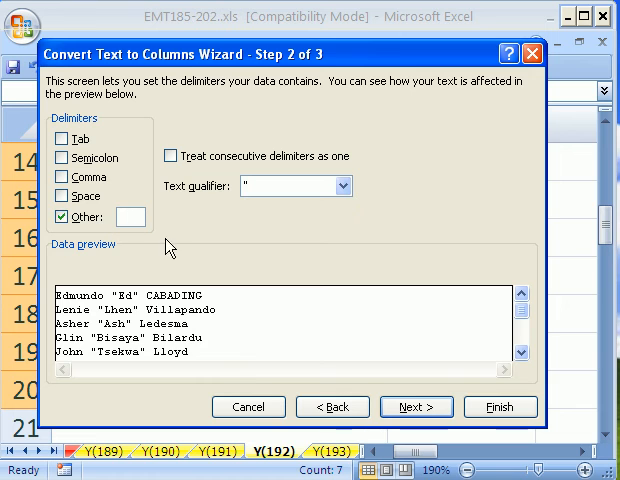
type("\"")
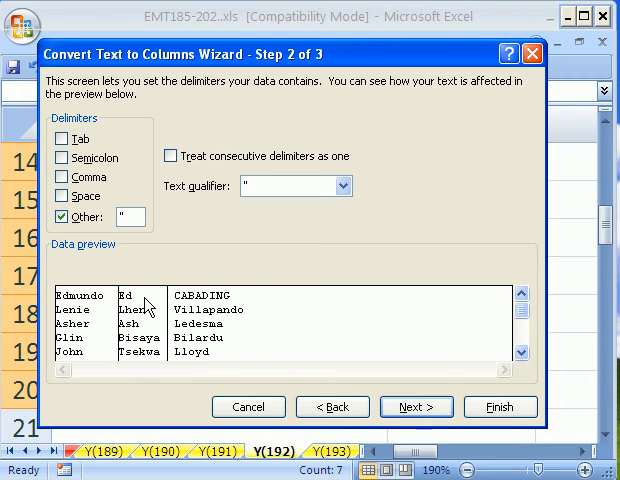
mouse_move(204, 296)
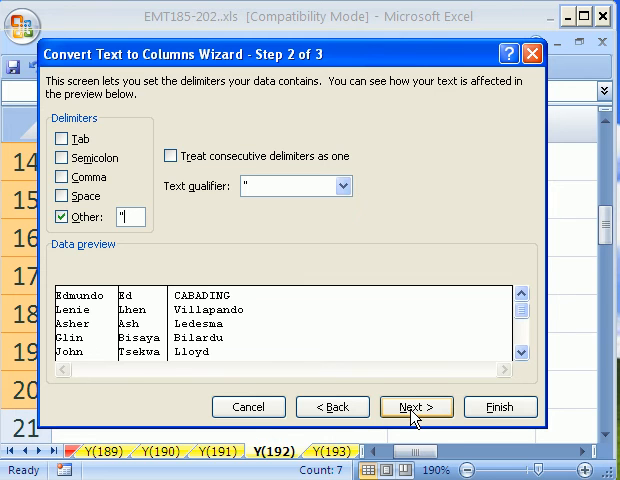
- Skip the first and last name columns and finish, leaving nicknames Ed, Lhen, Ash… in B14:B20
left_click(416, 406)
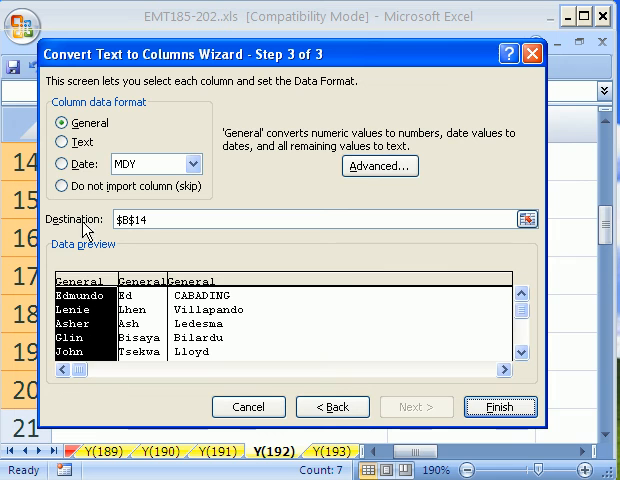
left_click(62, 186)
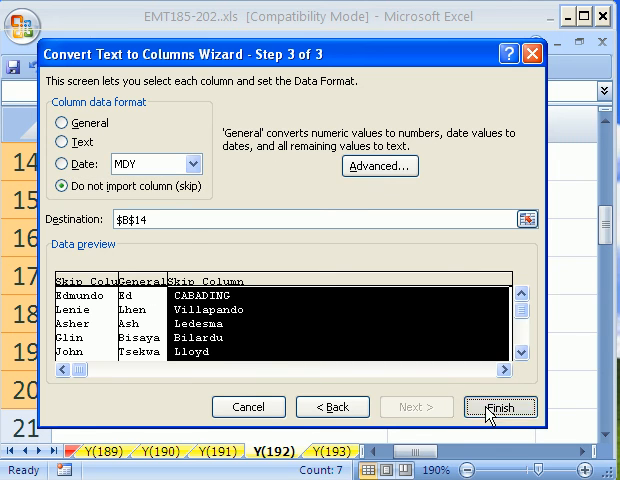
left_click(500, 408)
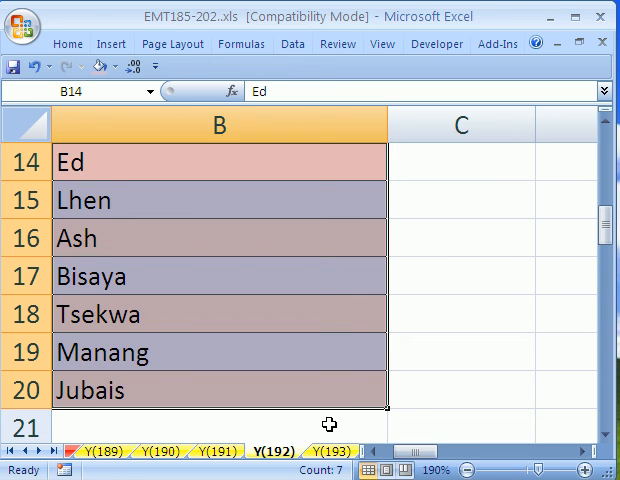
mouse_move(198, 192)
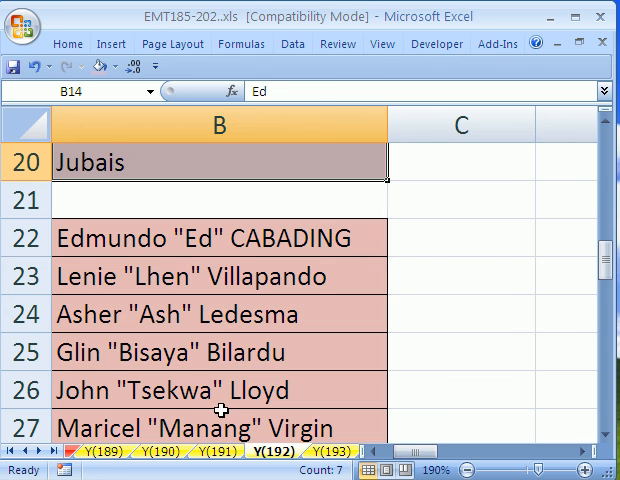
scroll("up", 3)
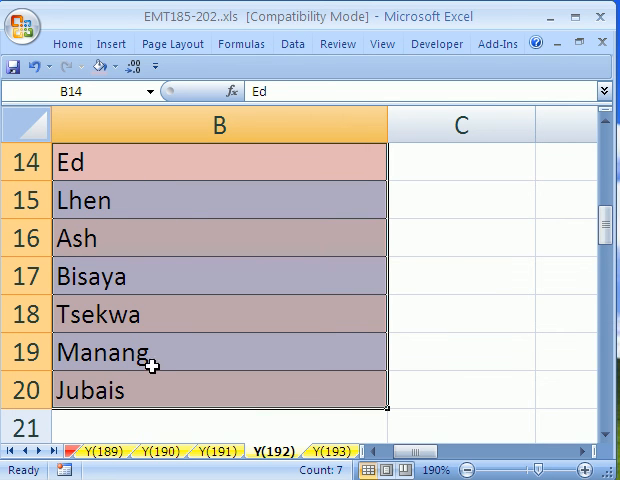